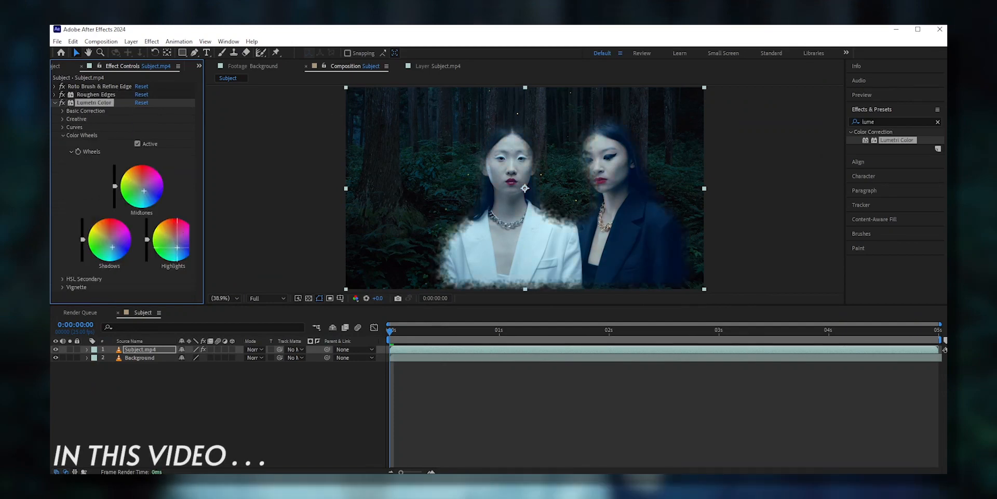
Apply Keylight to Subject.mp4, then remove it and clear the effect search
left_click(255, 349)
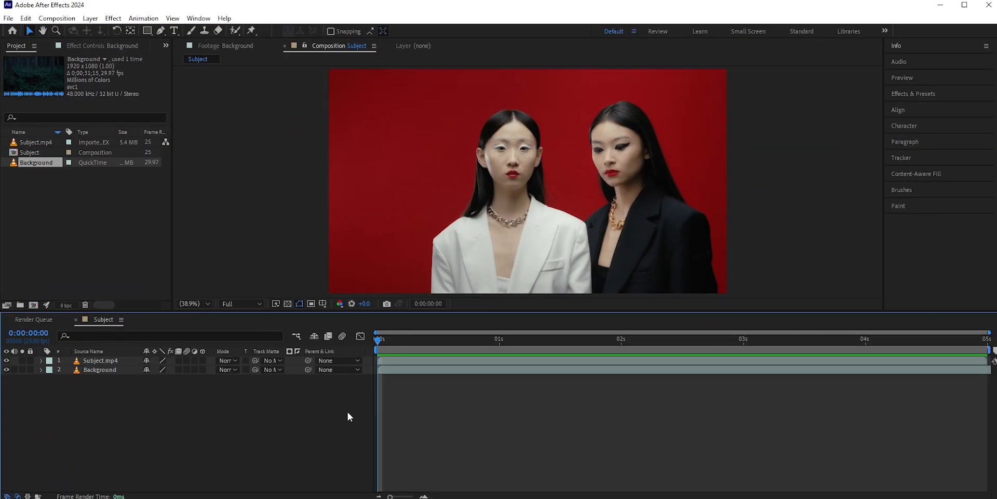
left_click(617, 339)
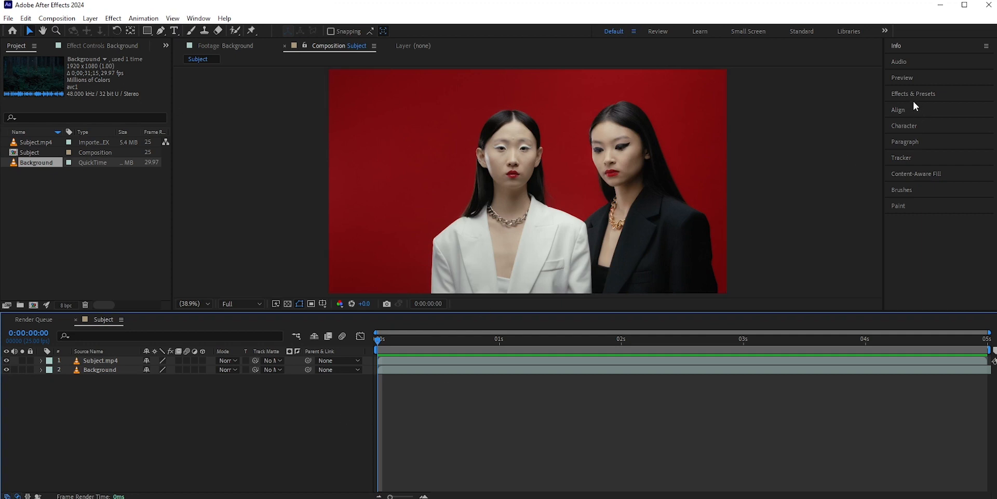
type("key")
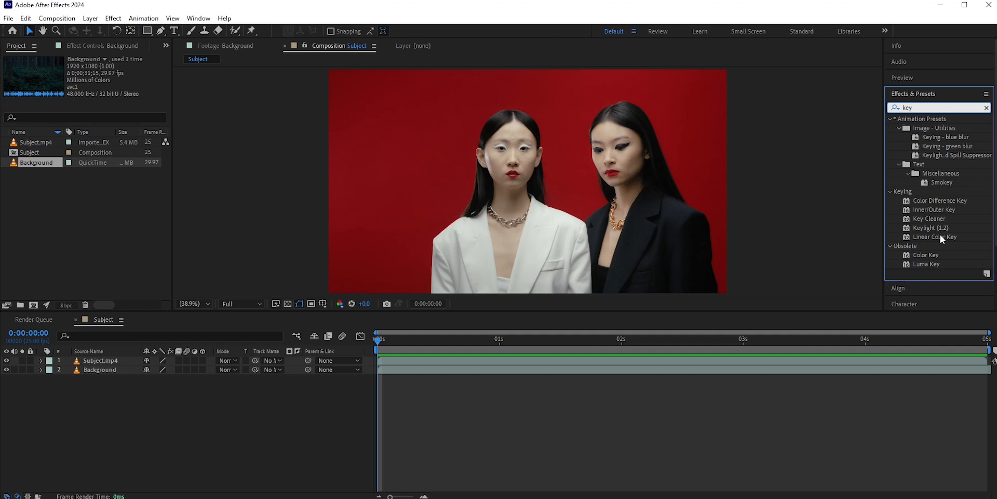
double_click(933, 227)
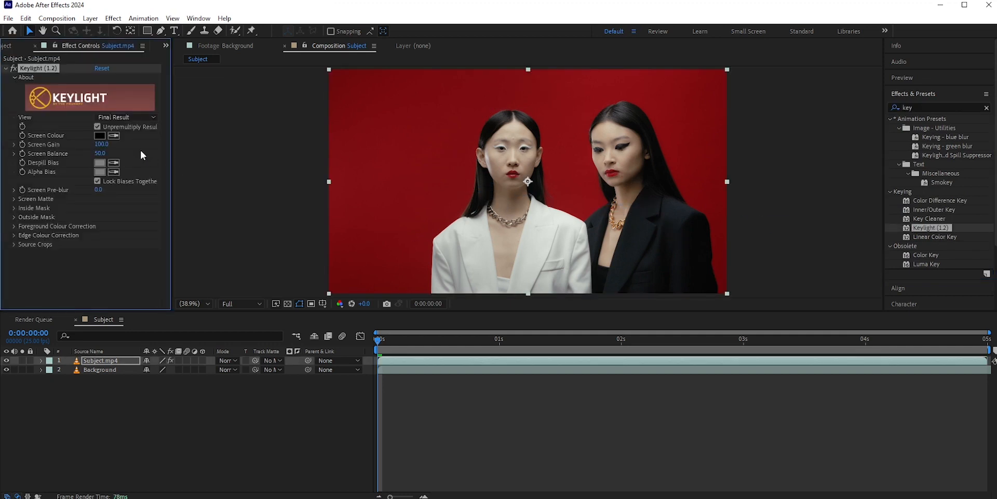
left_click(100, 135)
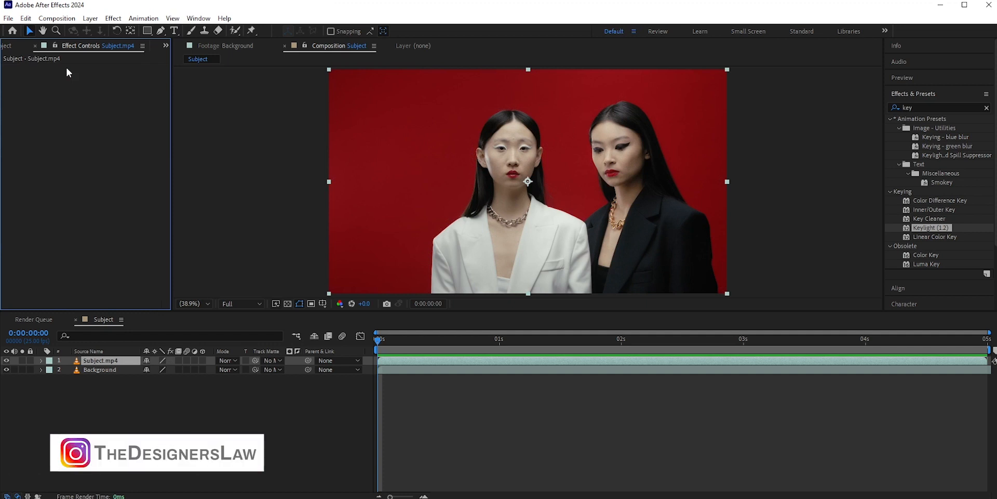
left_click(986, 107)
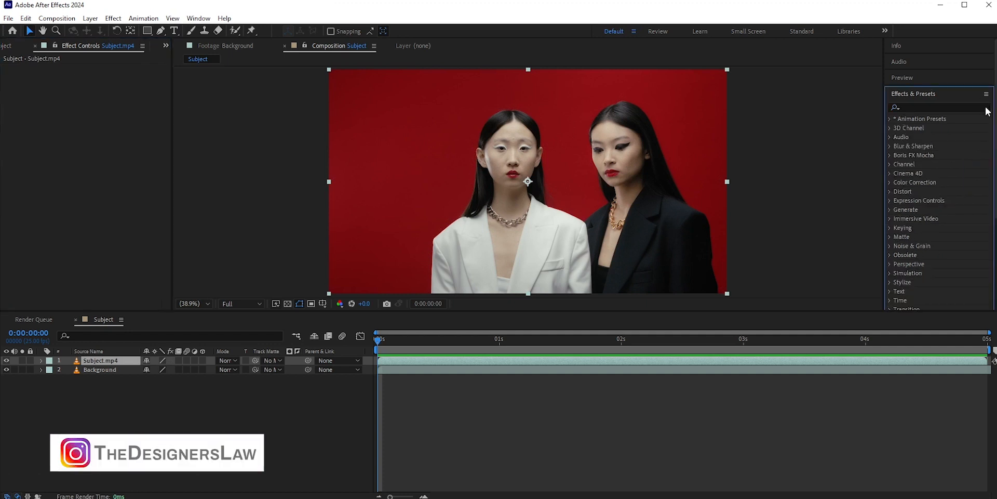
Paint a Roto Brush selection over both women, then return to the composition view
left_click(234, 31)
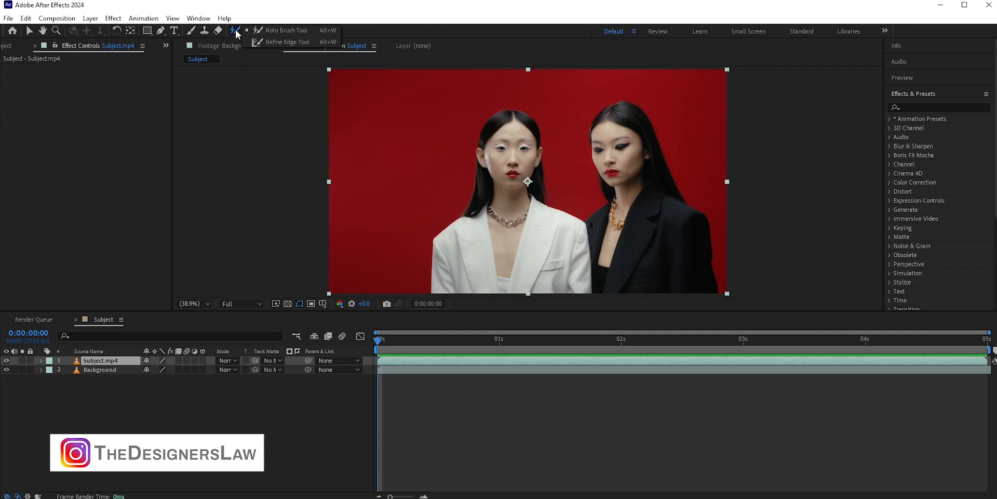
mouse_move(274, 30)
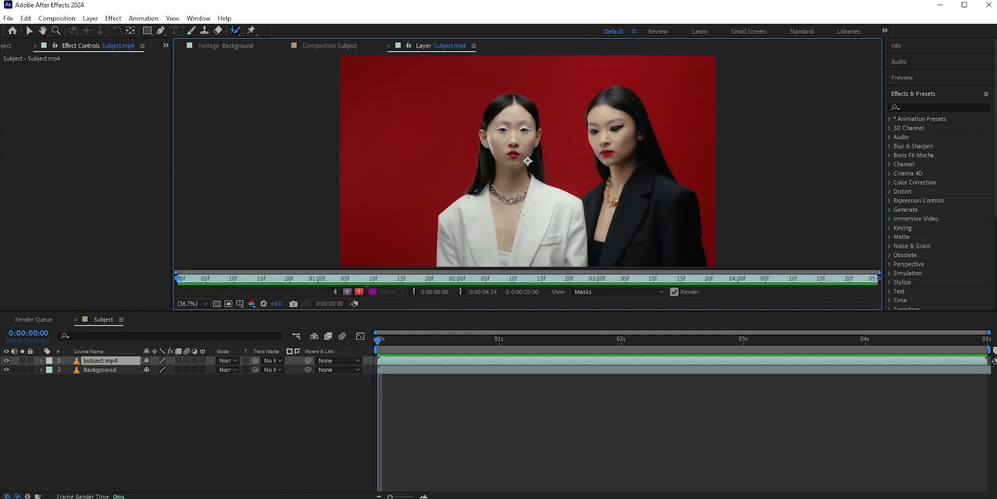
mouse_move(410, 108)
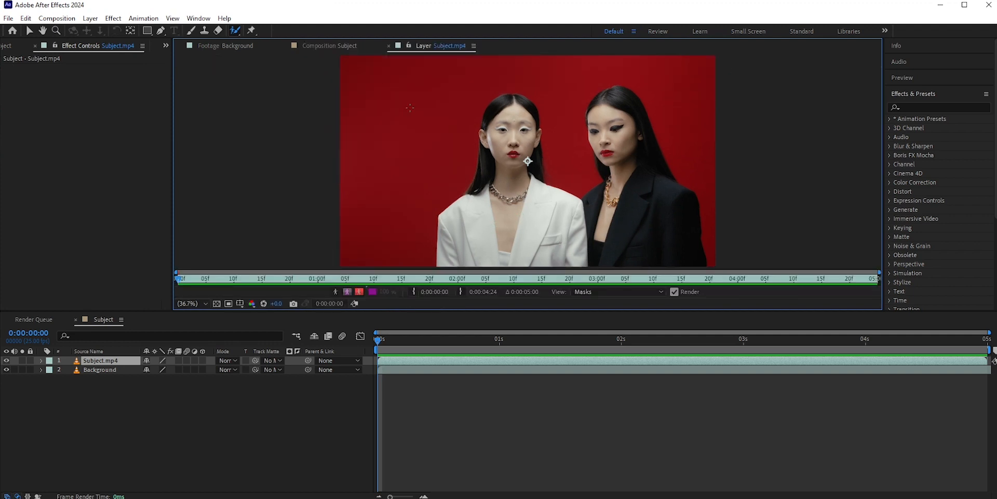
left_click(328, 45)
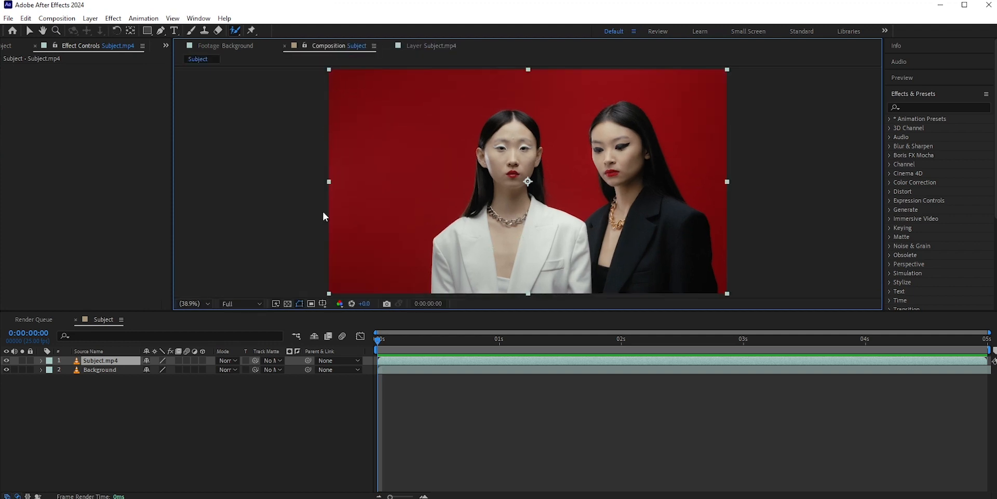
left_click(241, 303)
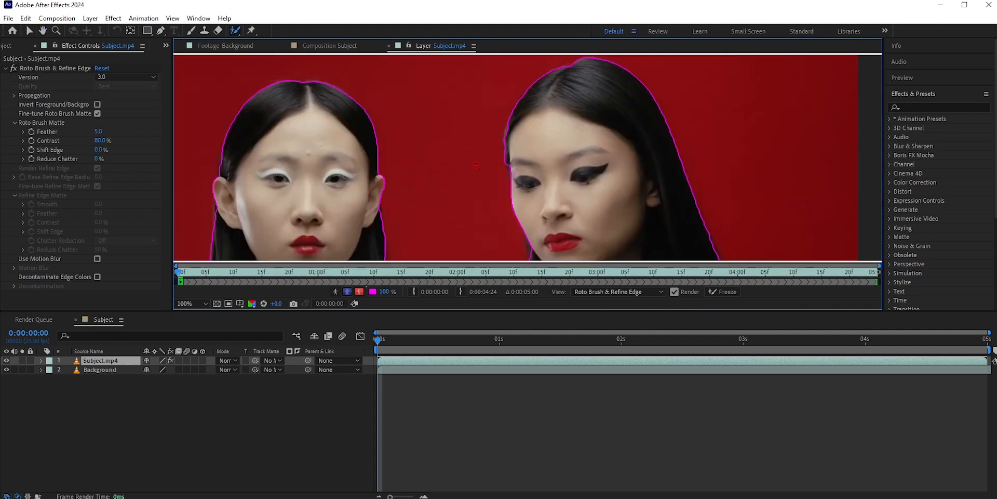
Refine the women's hair edges with Refine Edge and freeze the propagated matte
left_click(233, 31)
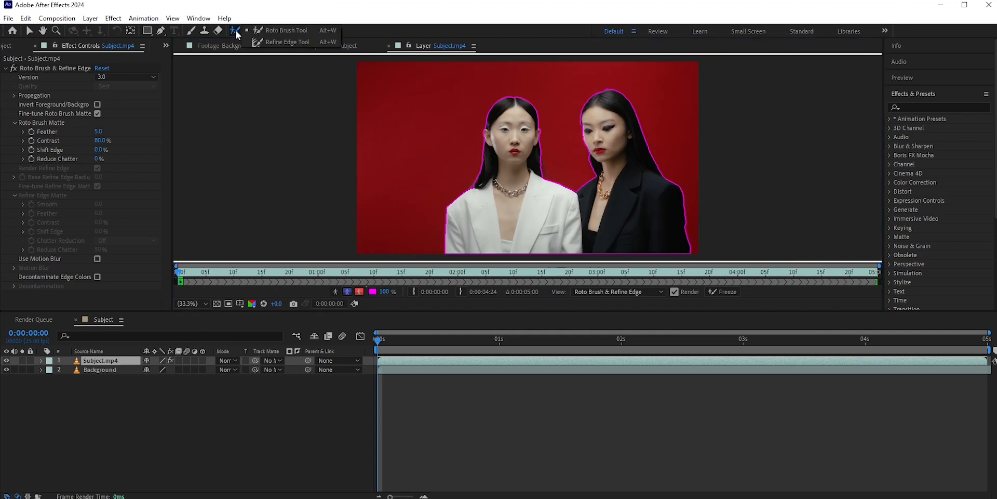
mouse_move(293, 43)
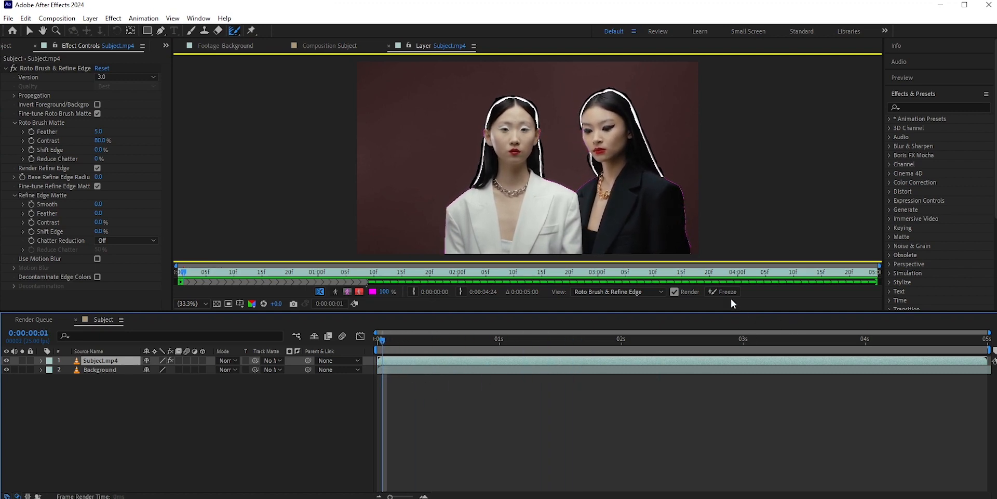
left_click(726, 291)
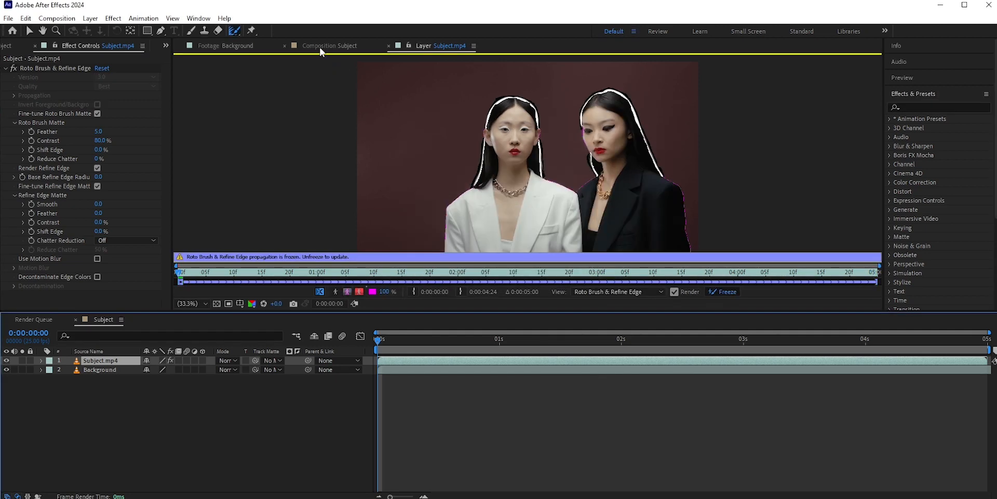
Apply Roughen Edges to Subject.mp4 with Border 133.4, Edge Sharpness 0.12, Scale 69, Complexity 2
left_click(329, 45)
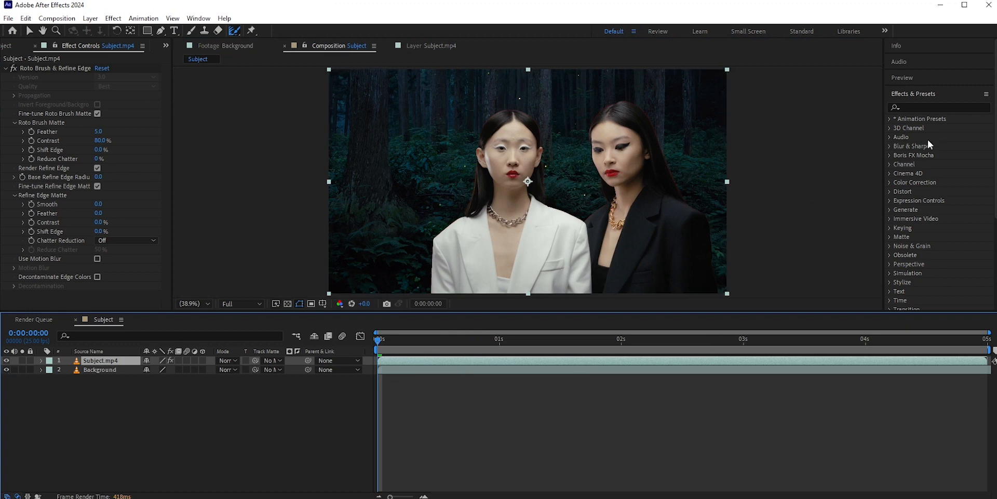
type("rough")
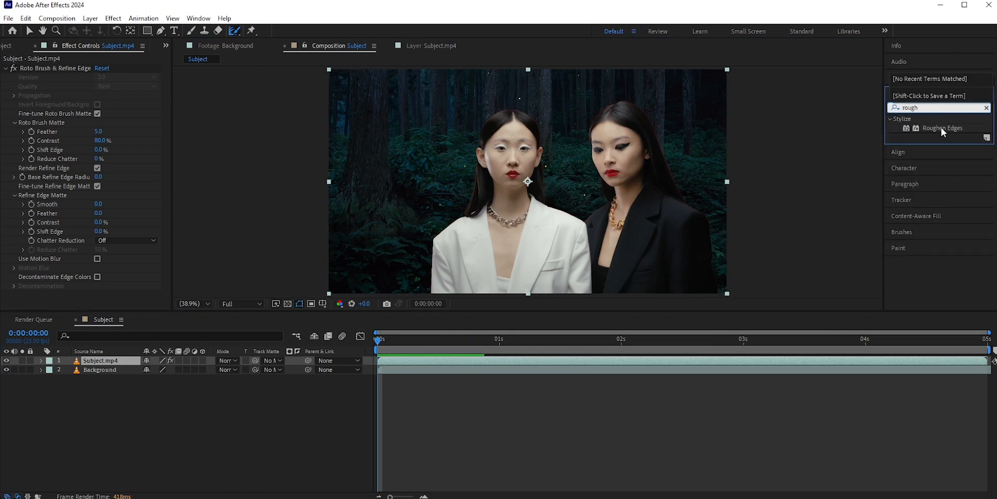
double_click(100, 360)
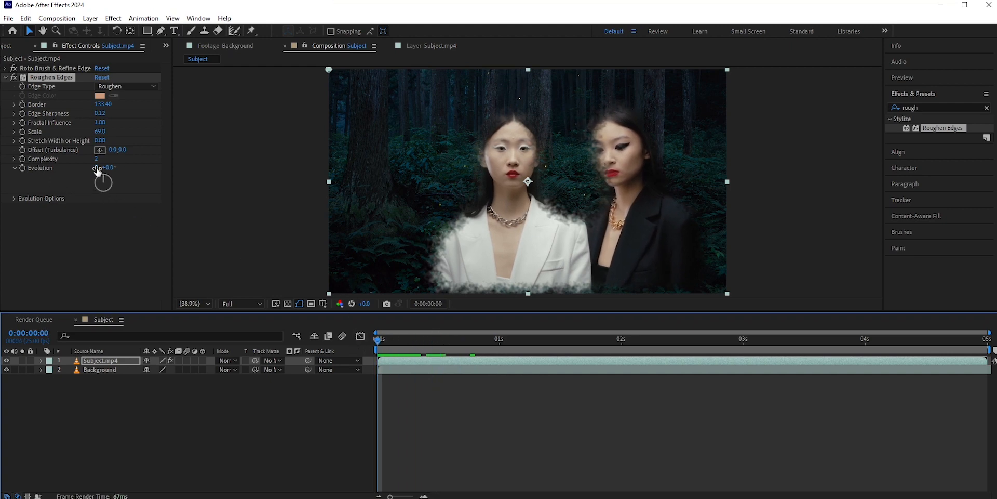
left_click_drag(102, 175, 127, 175)
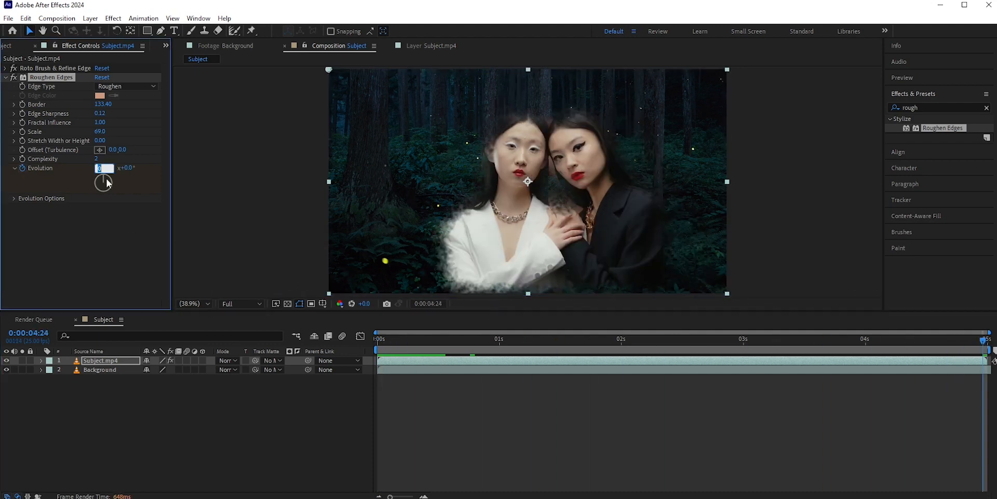
type("10")
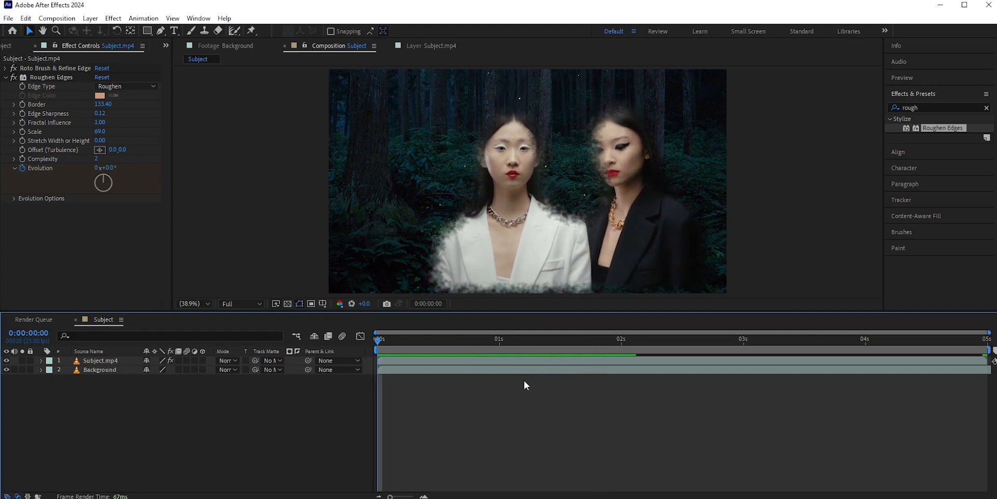
Apply Lumetri Color to Subject.mp4 and push its color wheels toward blue
left_click(101, 360)
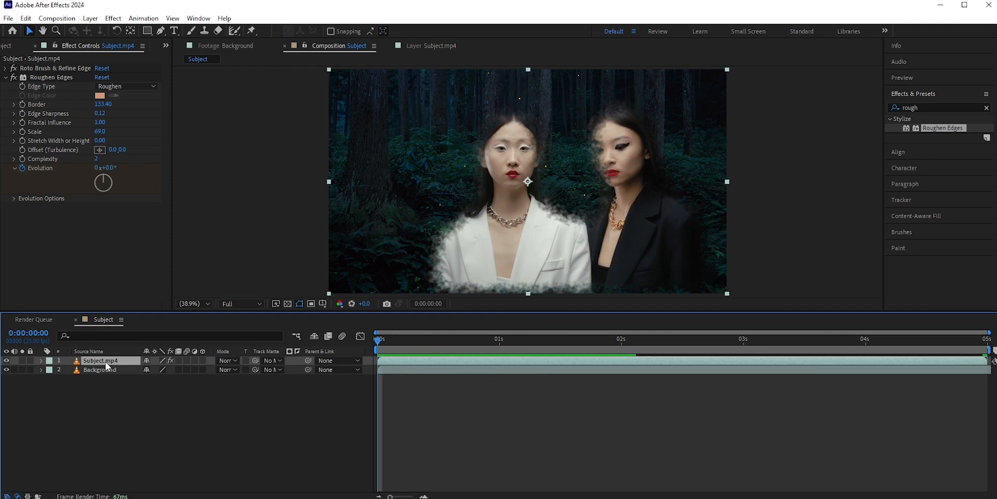
left_click(936, 107)
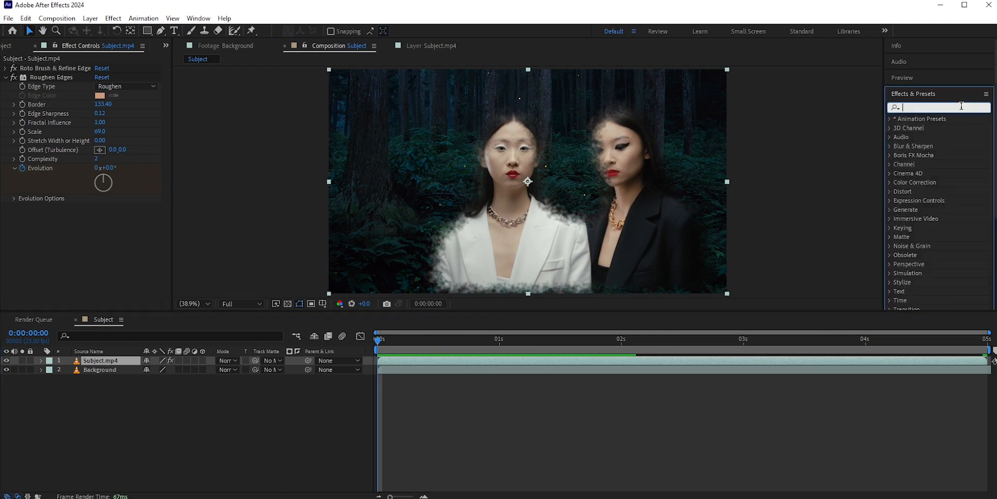
type("lume")
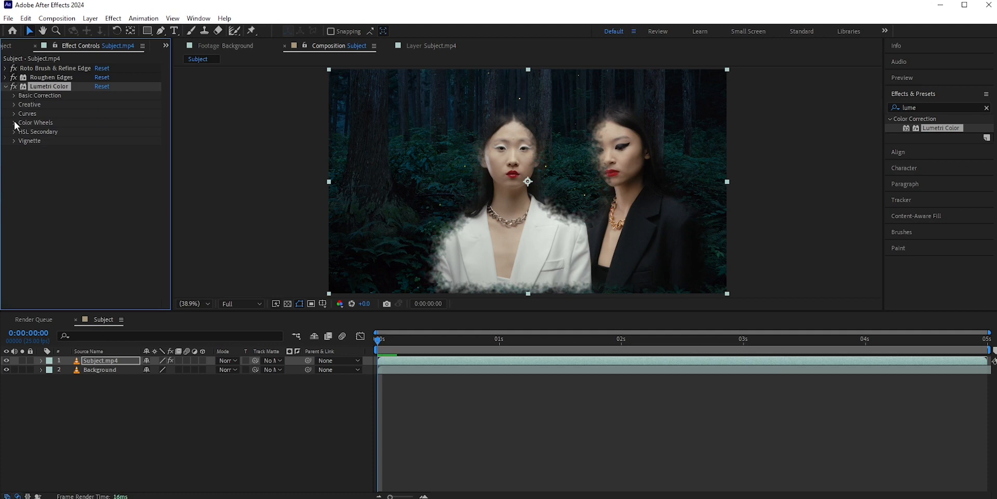
left_click(15, 123)
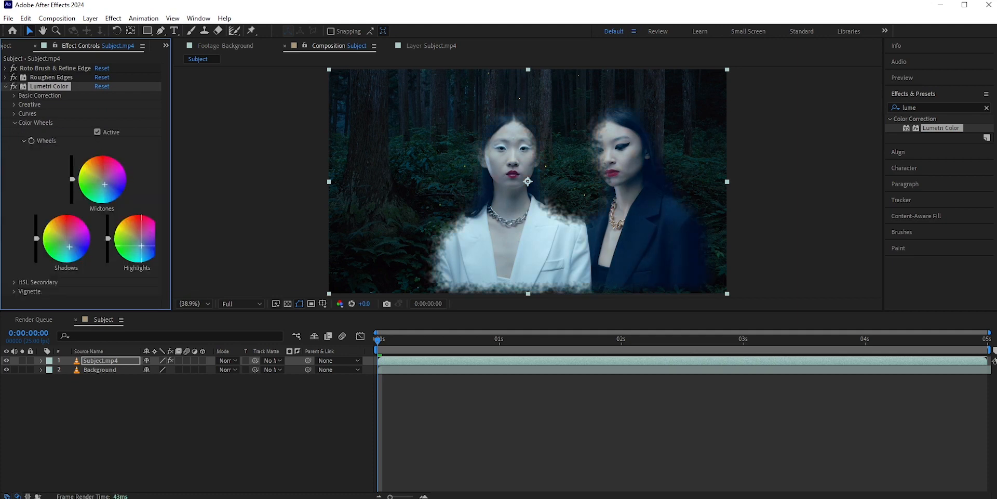
left_click(5, 86)
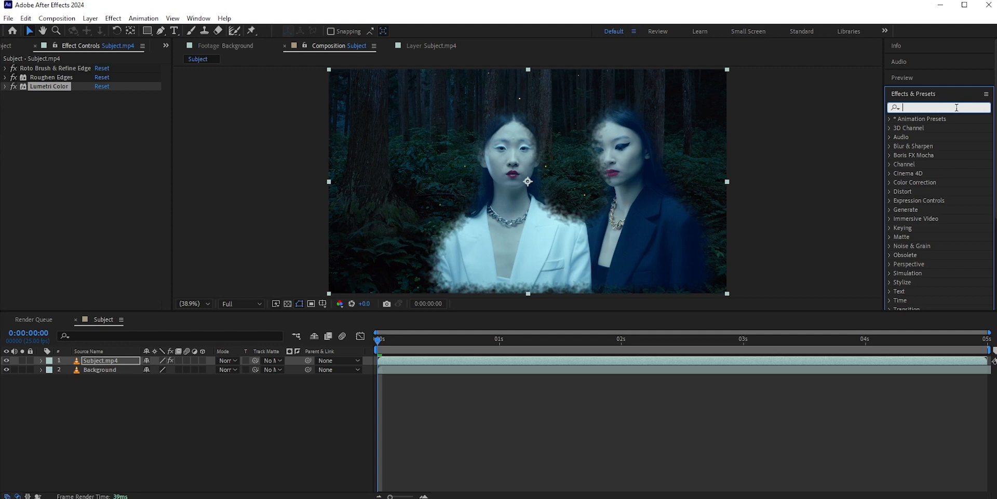
Apply Noise to Subject.mp4 at 31% with Use Color Noise unchecked
type("noise")
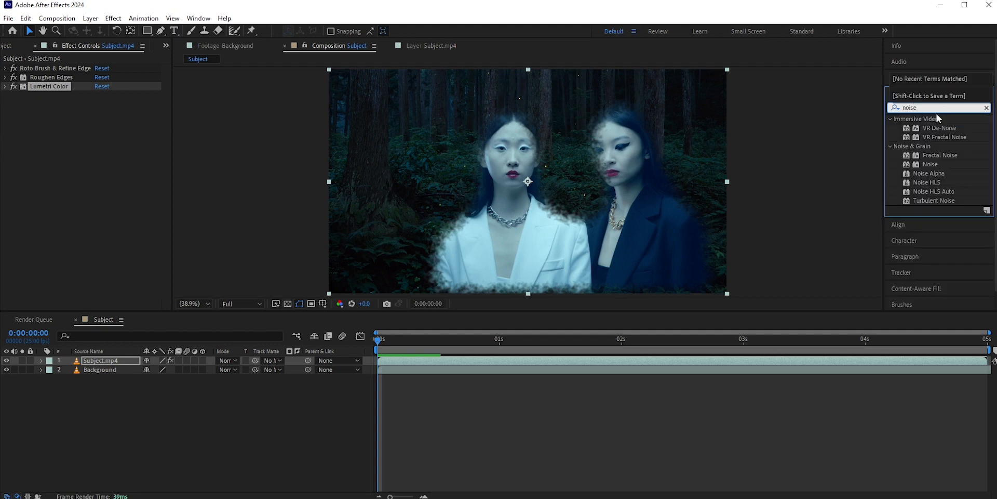
left_click(930, 164)
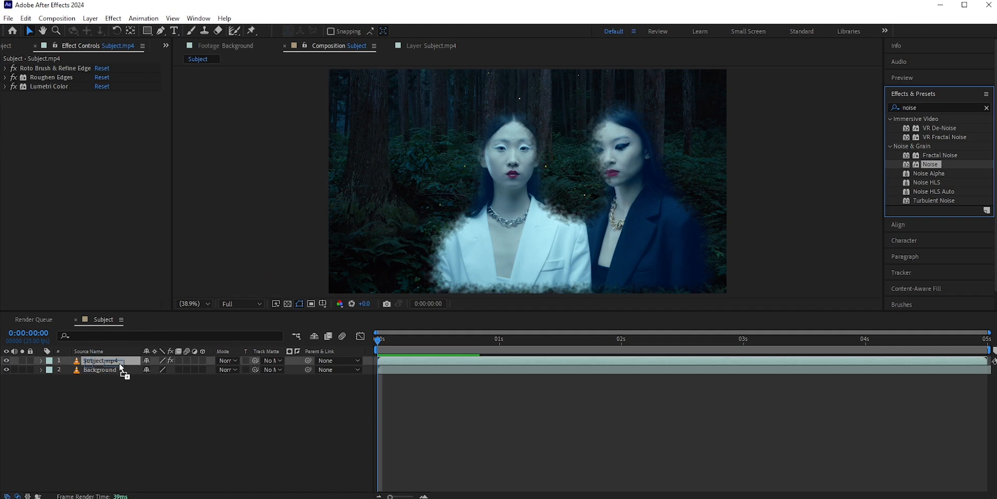
double_click(931, 164)
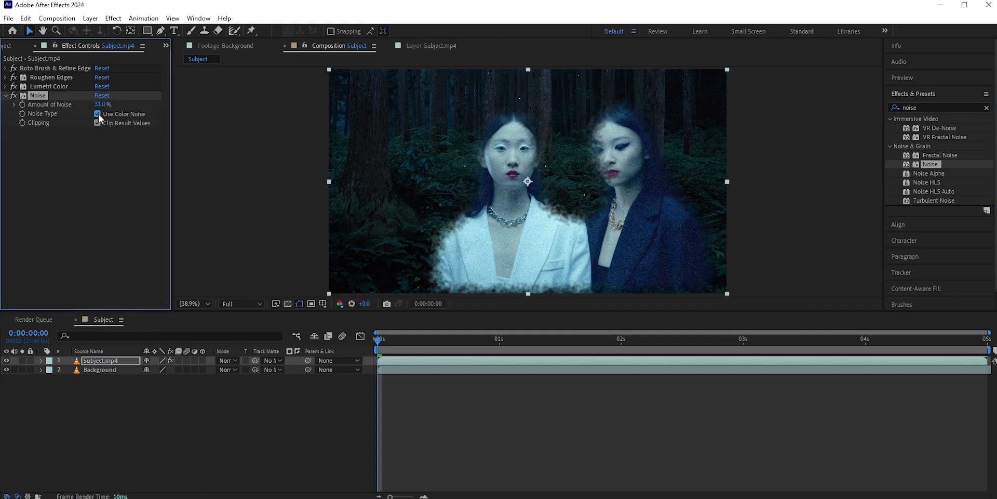
left_click(97, 114)
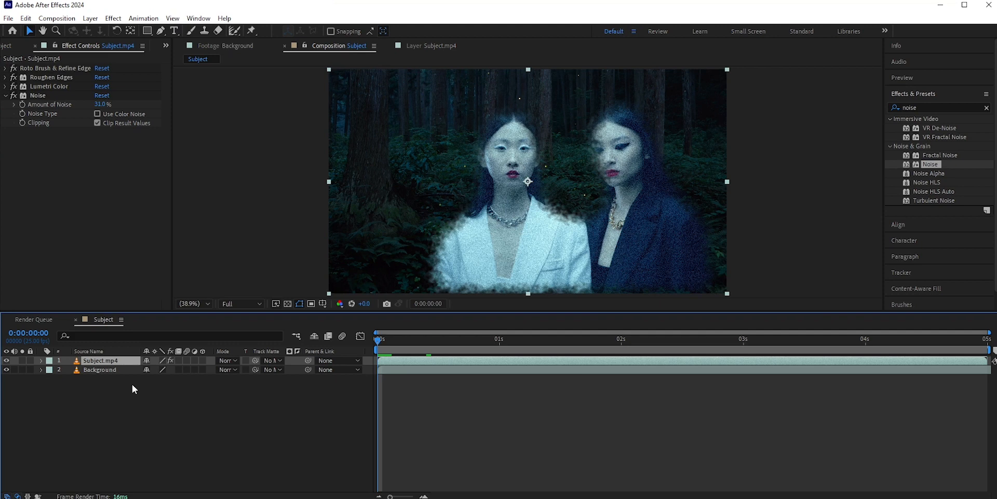
Duplicate the women's layer as 'Subject blur' and apply Gaussian Blur 18.6
key("ctrl+d")
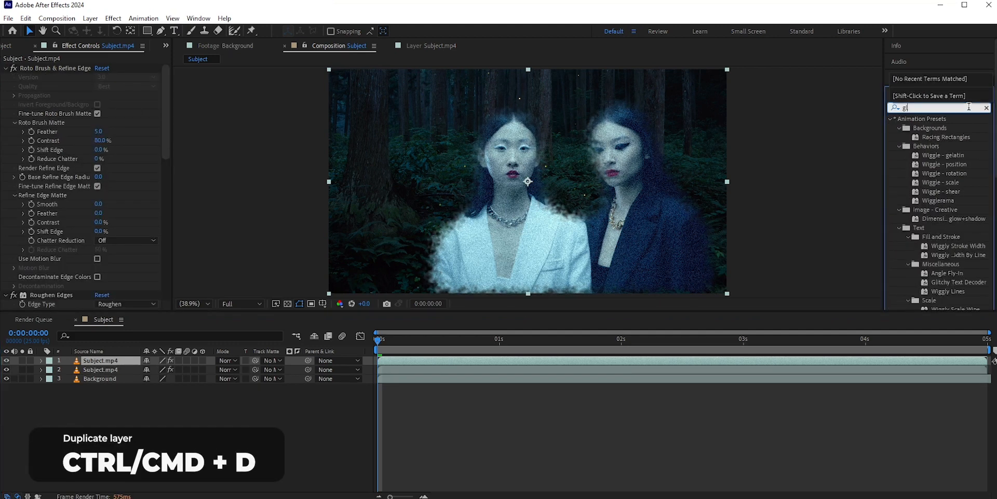
type("low")
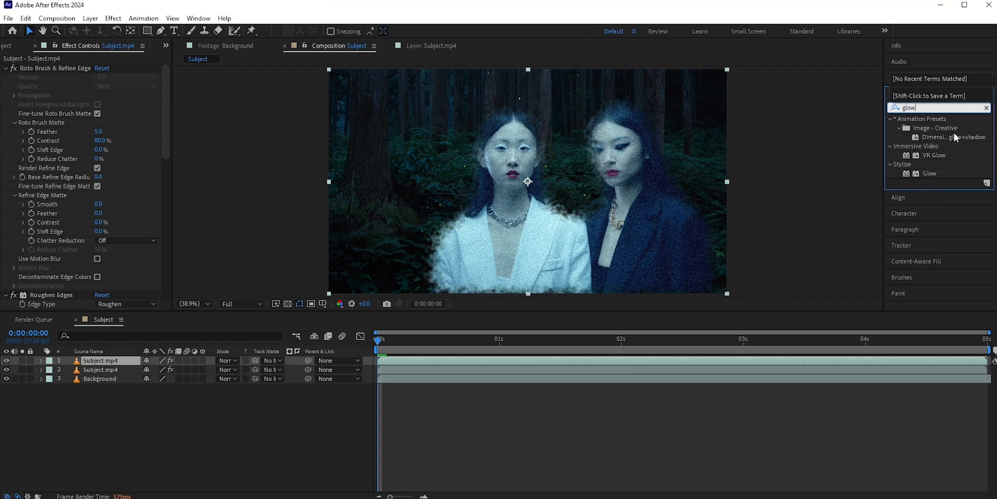
type("gauss")
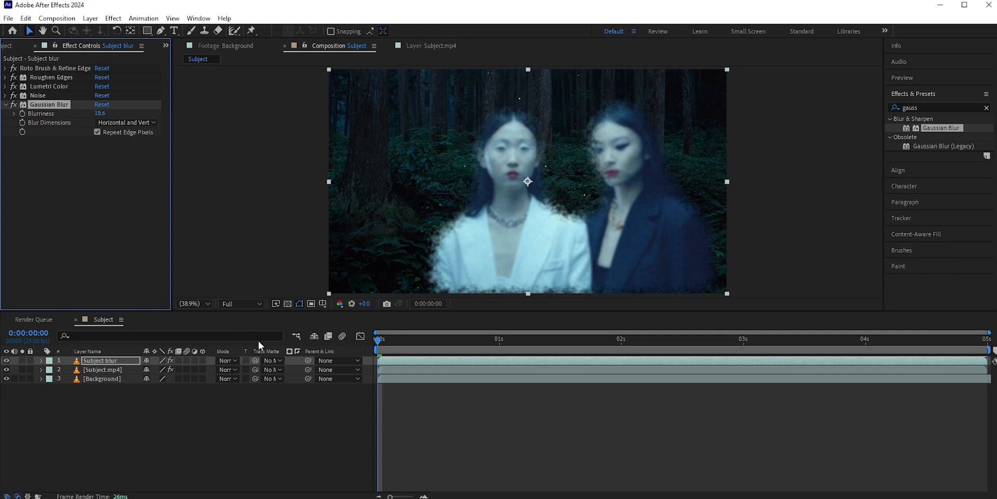
Set the blurred copy to Screen mode and Subject.mp4 opacity to 70%
left_click(226, 360)
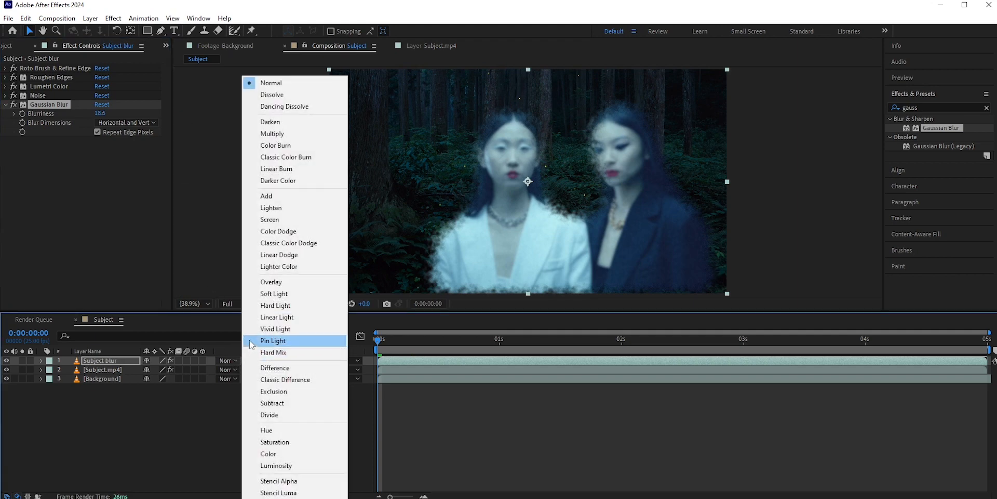
left_click(269, 219)
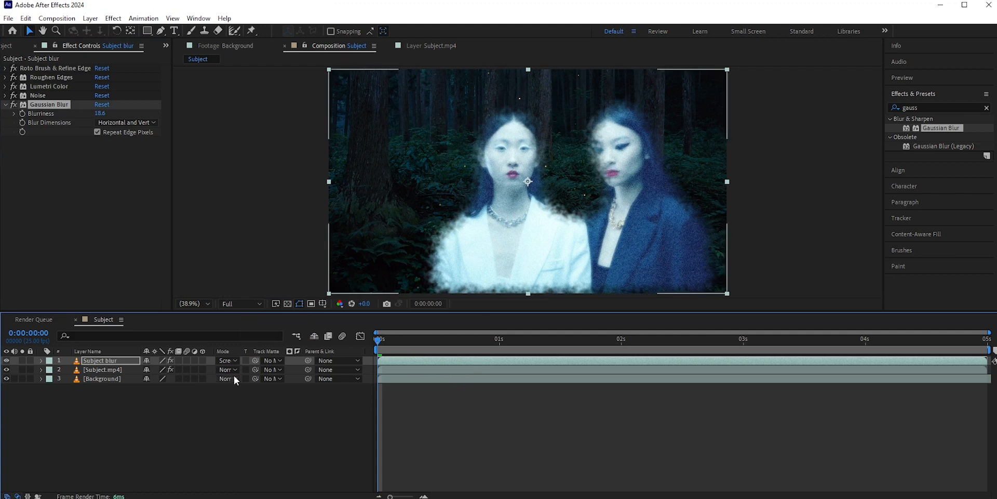
left_click(40, 360)
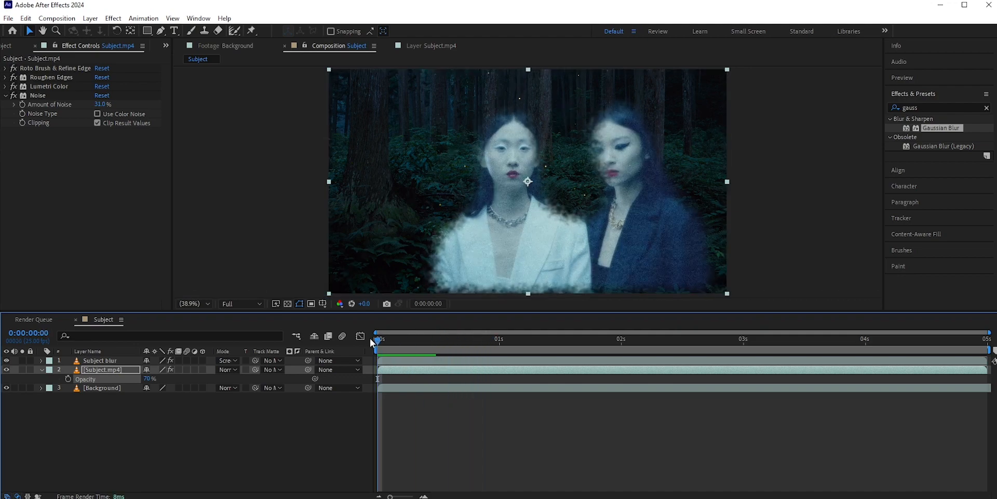
mouse_move(489, 285)
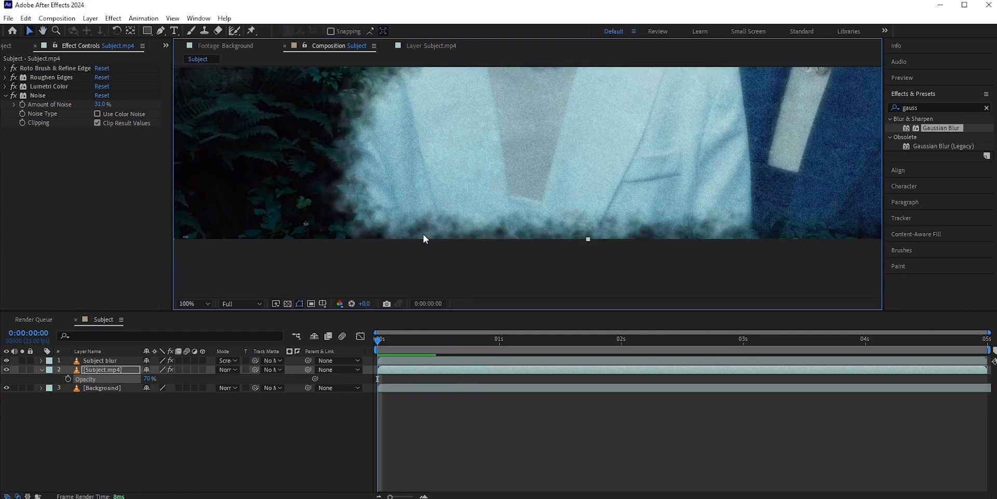
mouse_move(493, 240)
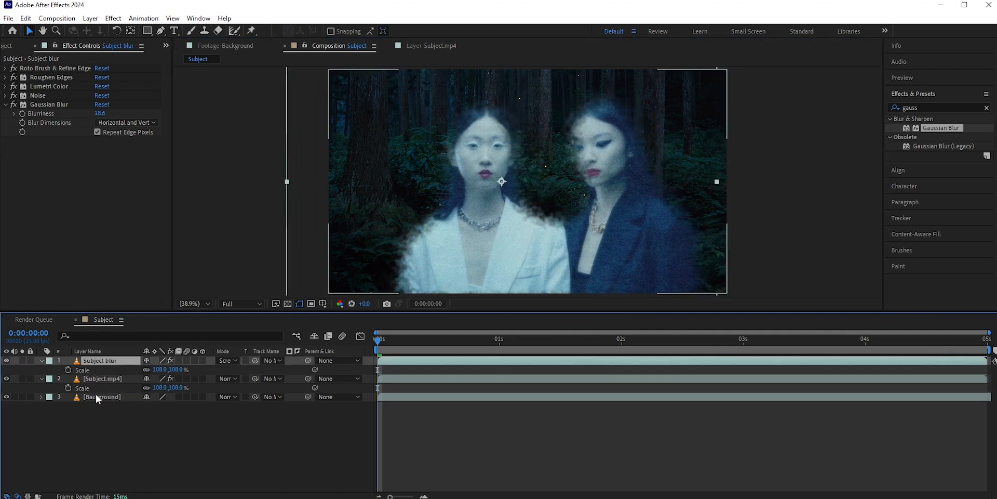
Select the forest Background layer
left_click(101, 396)
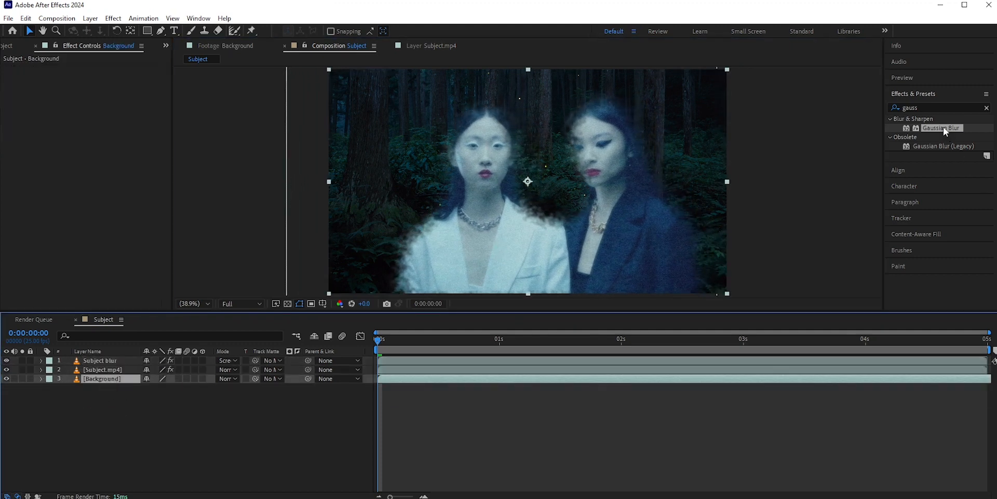
Apply Gaussian Blur 17.2 to the Background layer and scrub the timeline to review
double_click(941, 127)
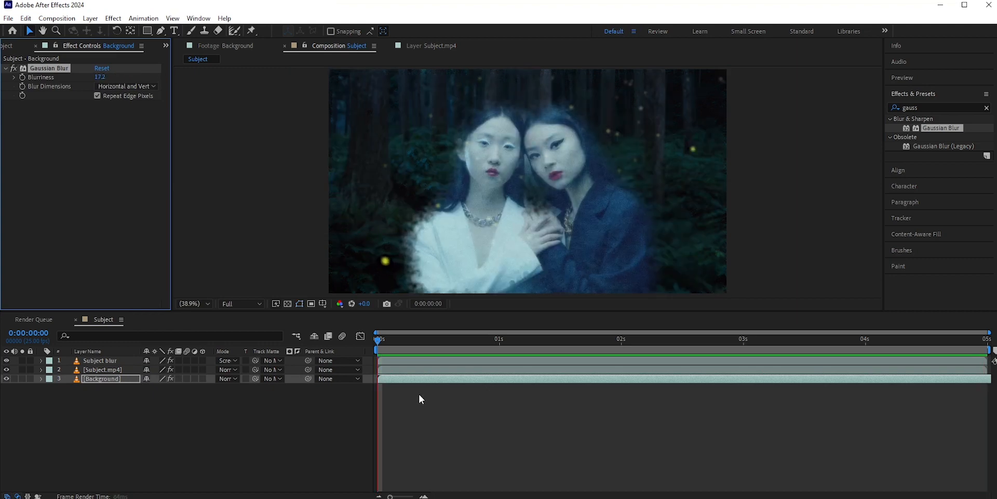
left_click(622, 338)
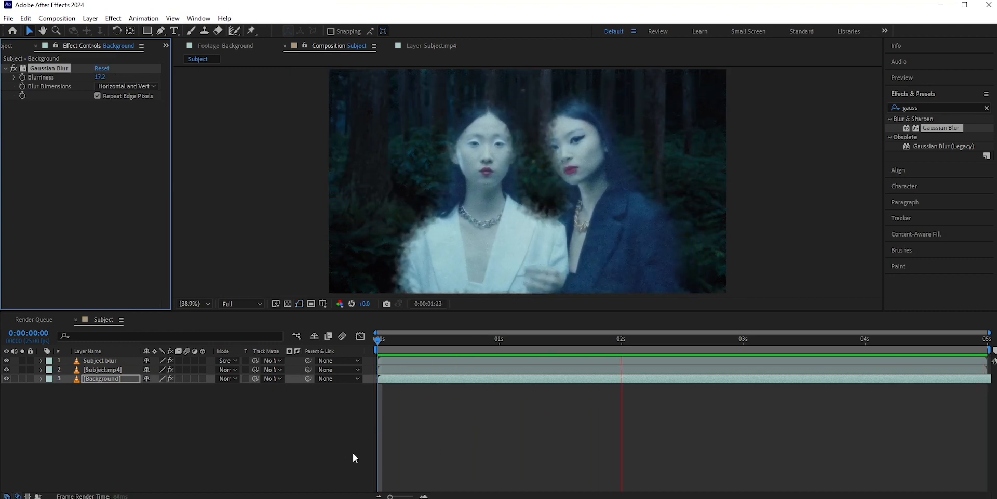
left_click_drag(622, 339, 865, 338)
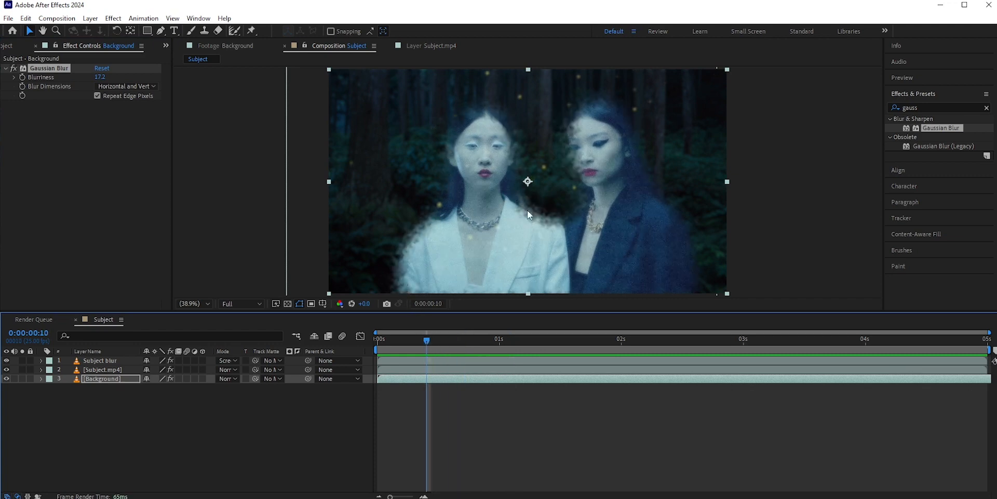
mouse_move(567, 258)
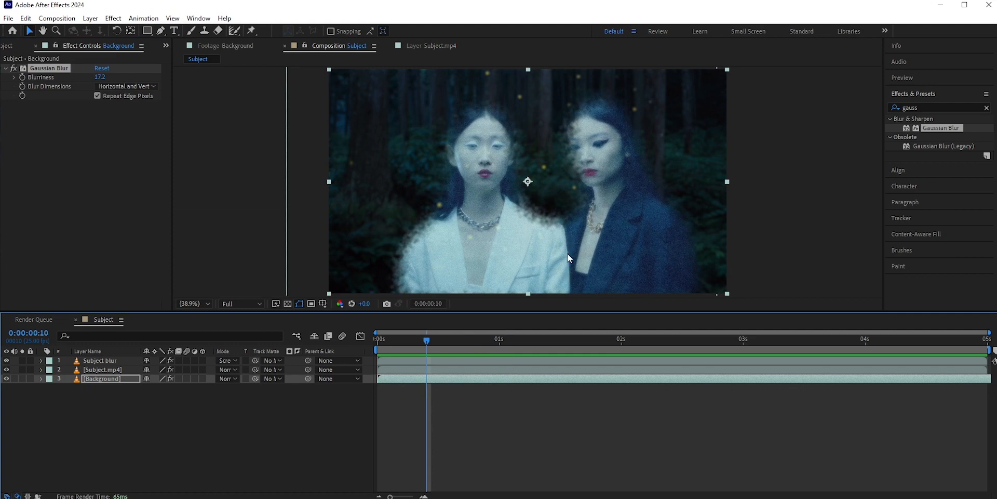
mouse_move(566, 254)
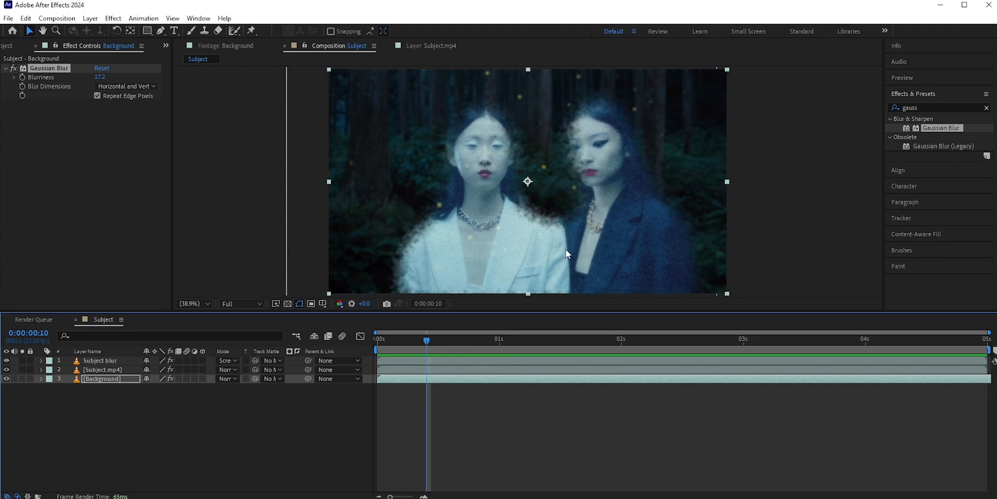